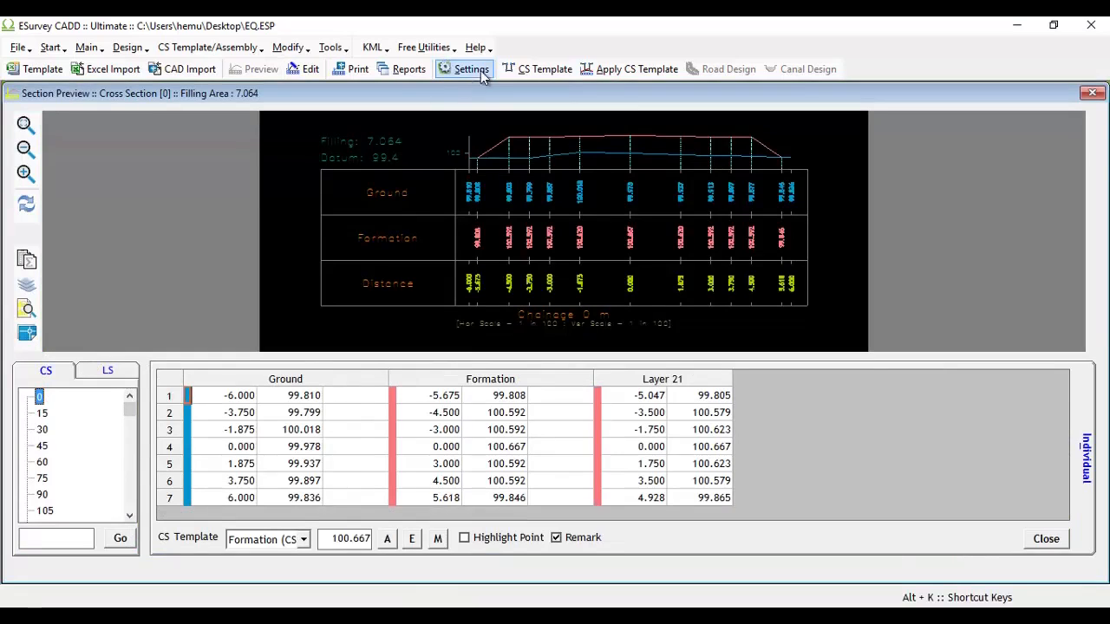
- Launch the Field Book utility from the Free Utilities menu
click(423, 47)
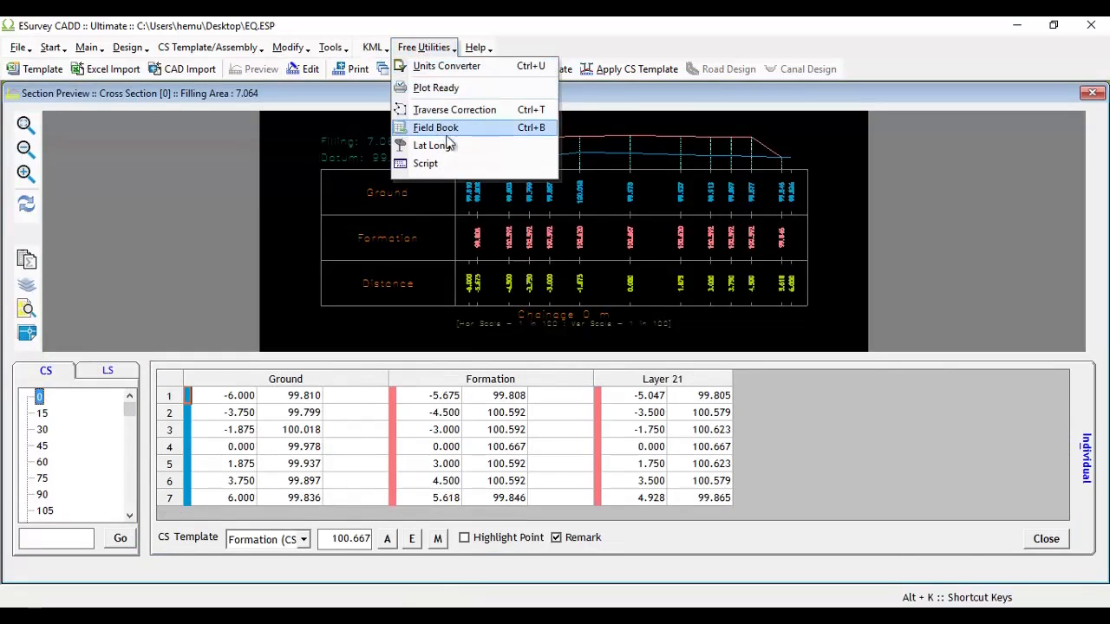
click(435, 128)
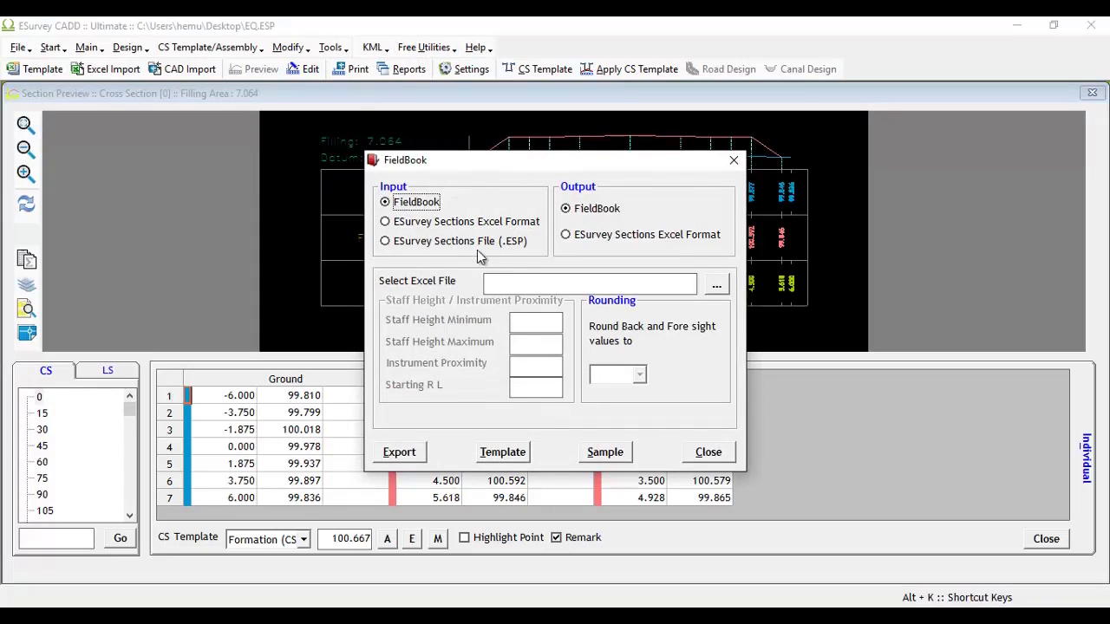
- Choose ESurvey Sections File (.ESP) input and load EQ.ESP from the Desktop
click(385, 239)
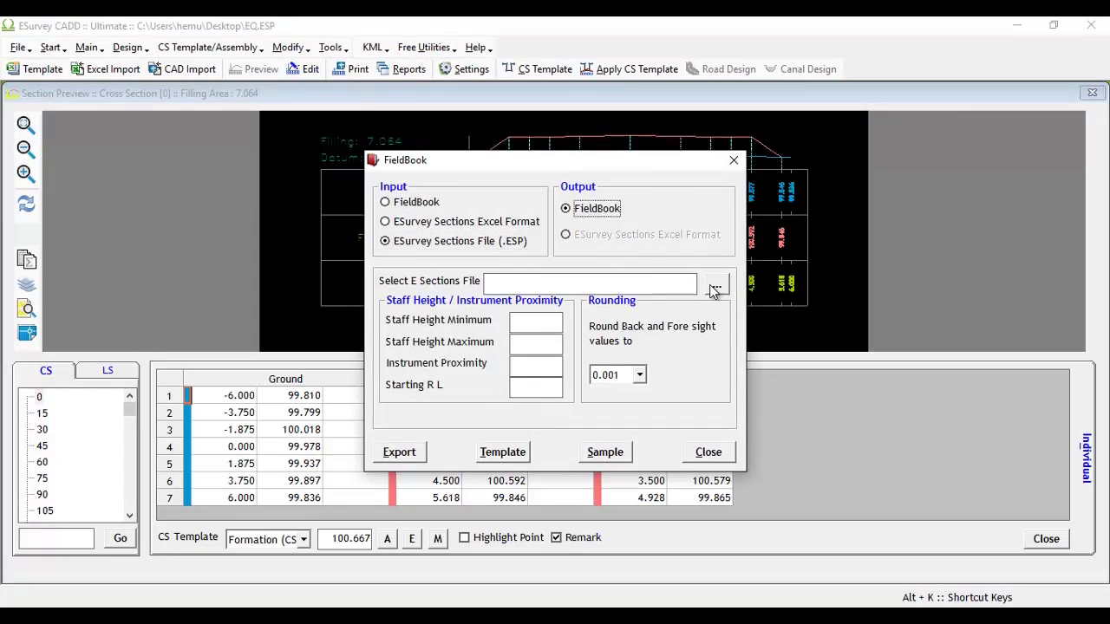
click(716, 285)
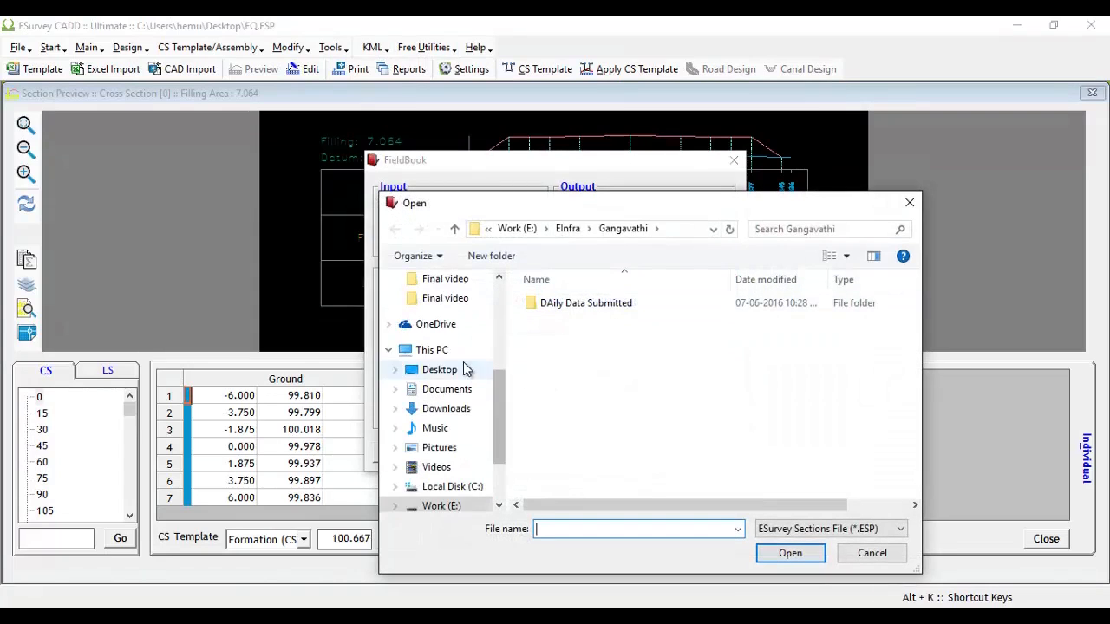
click(440, 370)
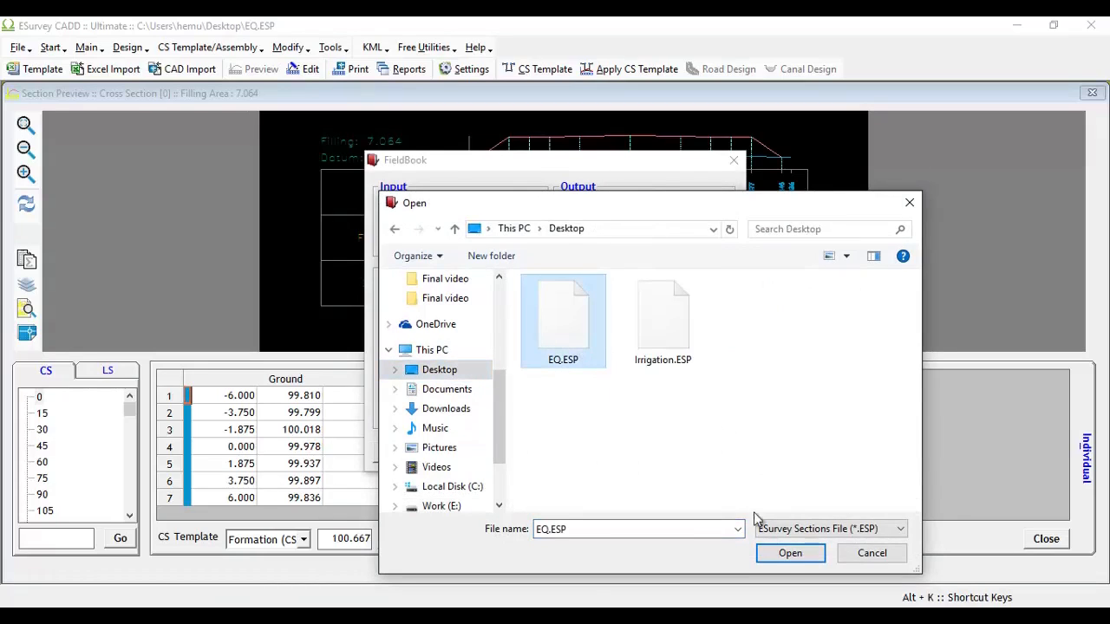
click(791, 554)
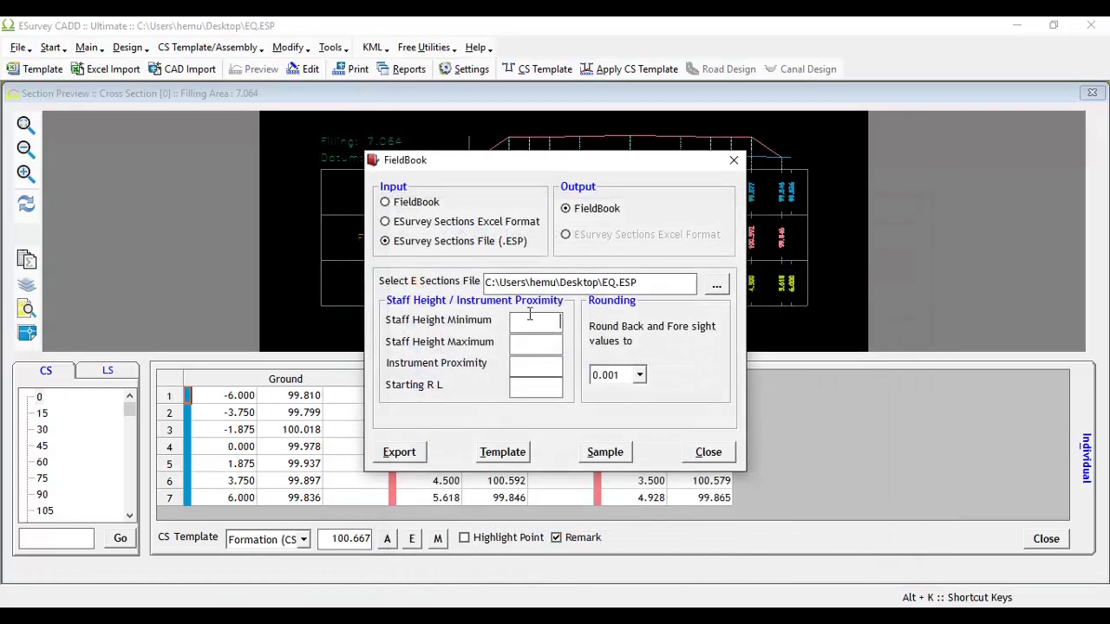
- Set staff height 1 to 5.00, instrument proximity 100, and sight rounding 0.001
text(1.00)
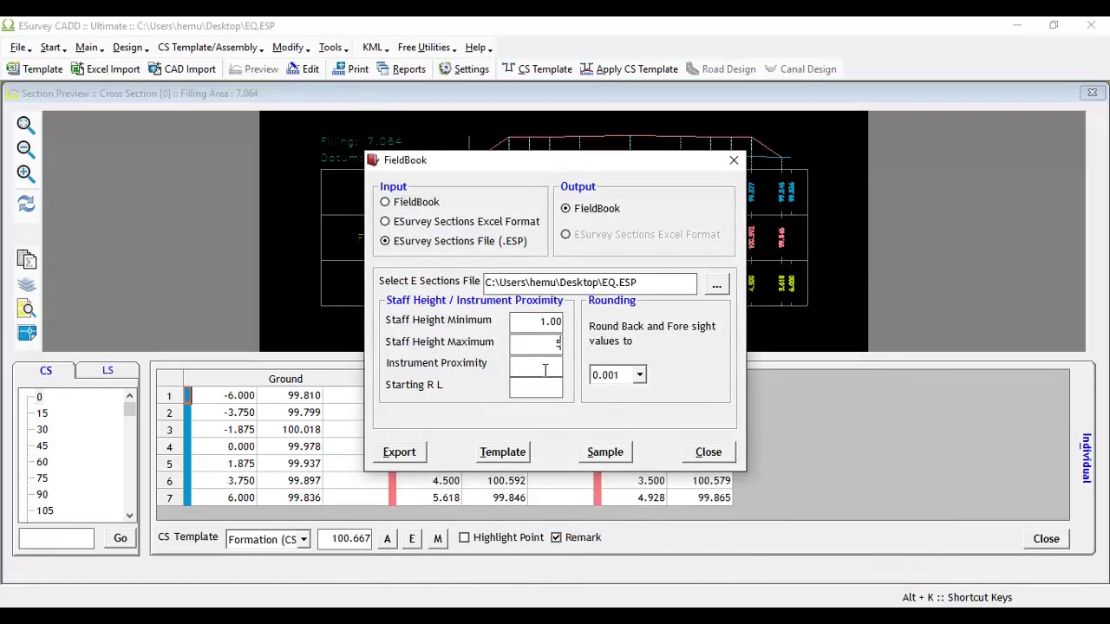
text(5.00)
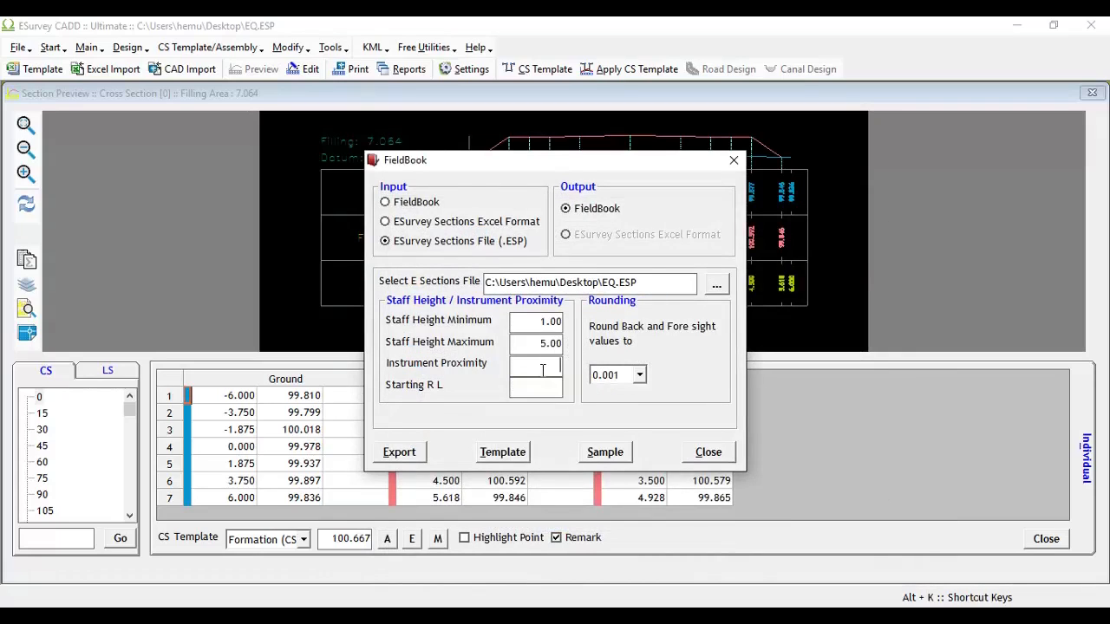
text(100.0)
click(536, 387)
text(200)
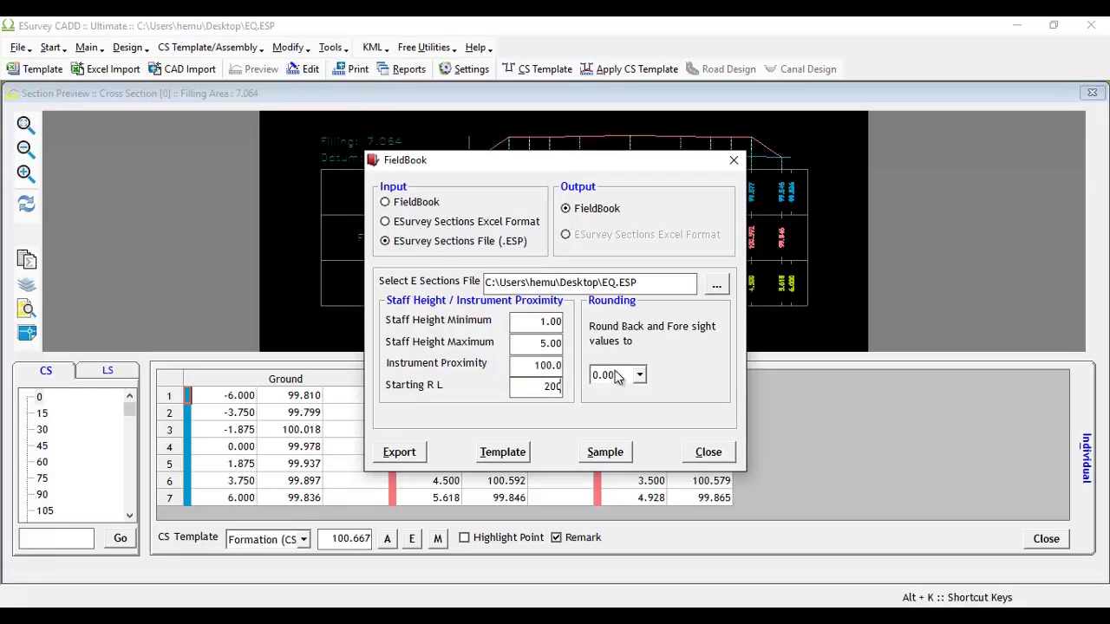
click(617, 375)
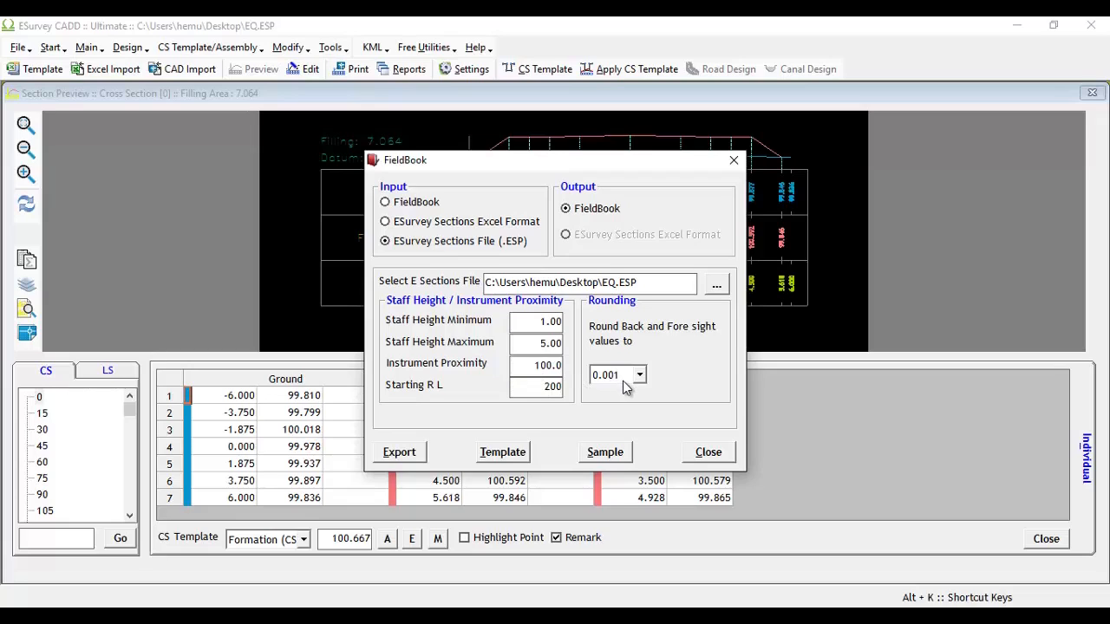
click(399, 451)
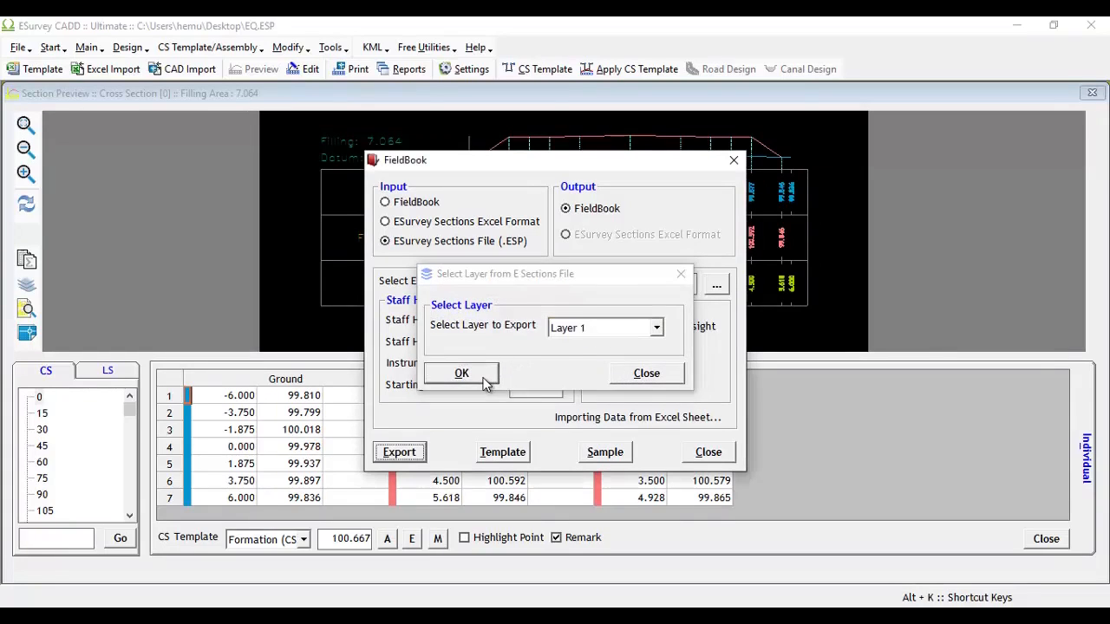
- Export Layer 1 to the Excel levelling field book with reduced levels from 200
click(461, 373)
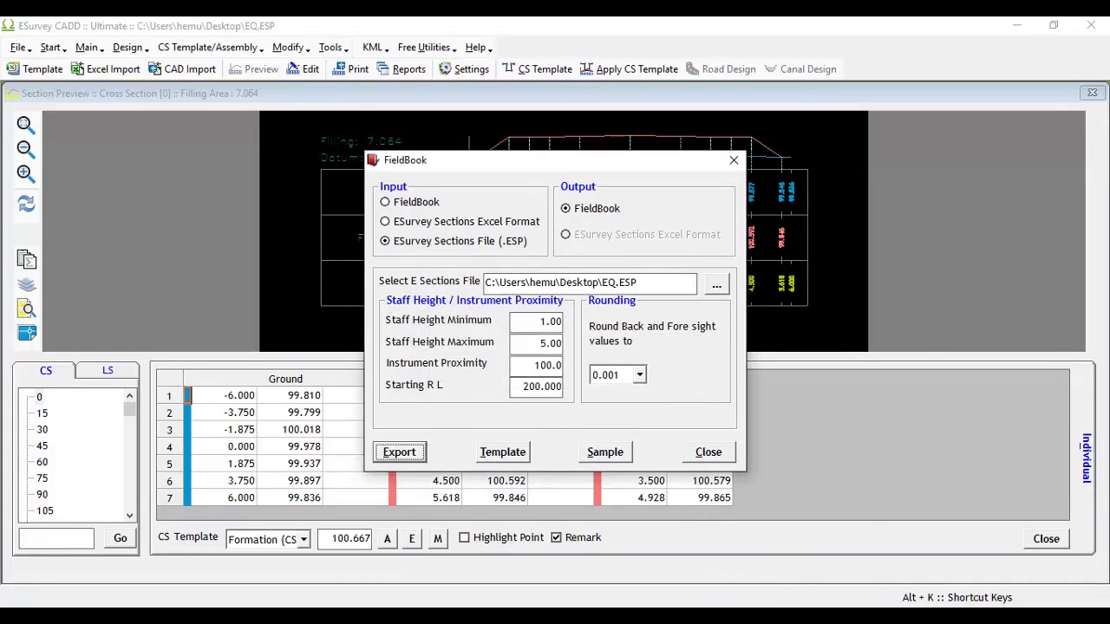
click(399, 451)
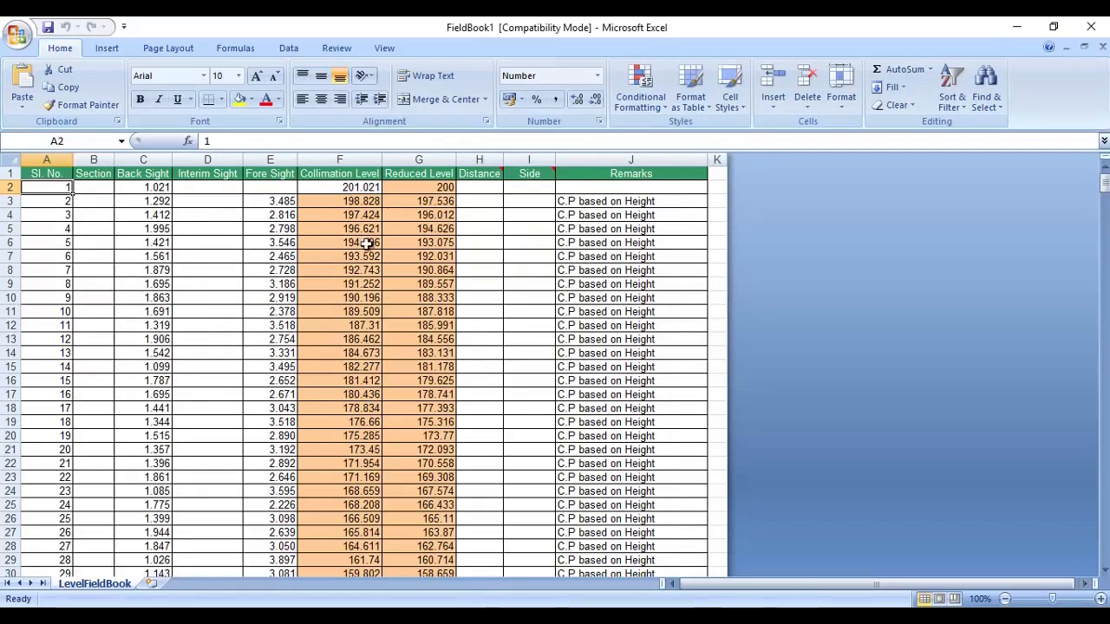
mouse_move(355, 243)
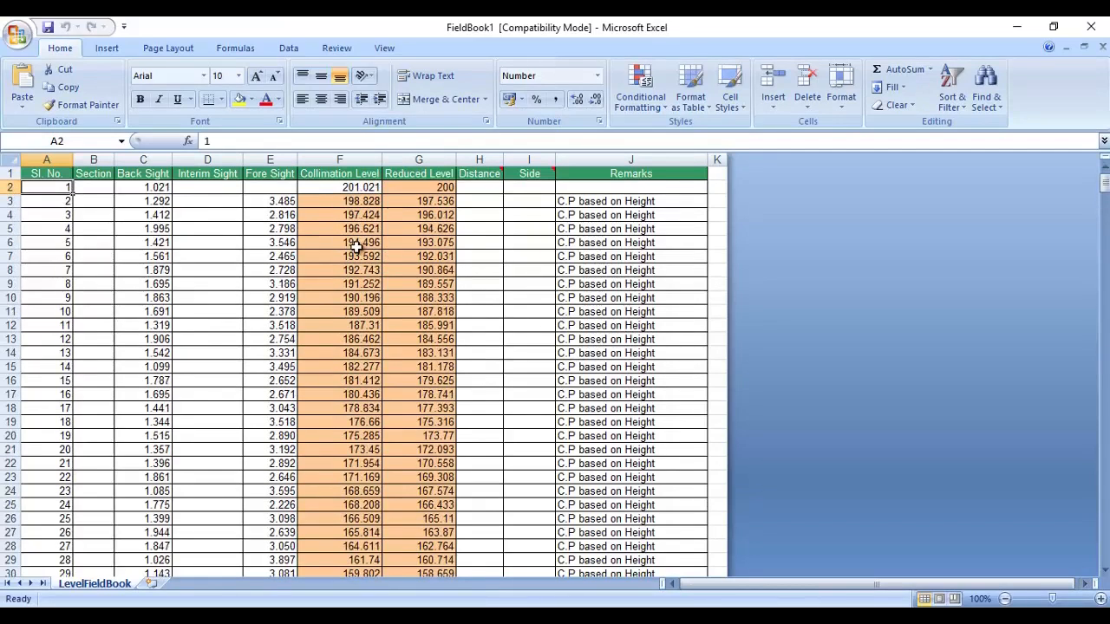